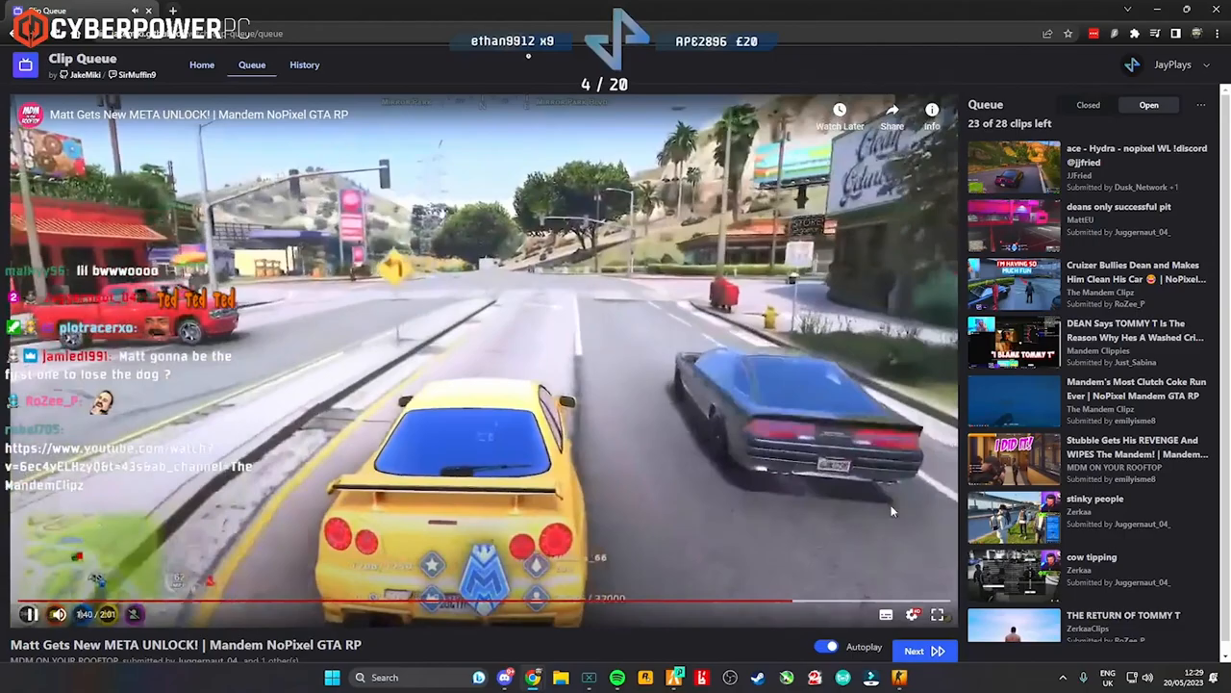
# Skip from the Matt Gets New META UNLOCK clip to the ace - Hydra clip
pyautogui.click(912, 654)
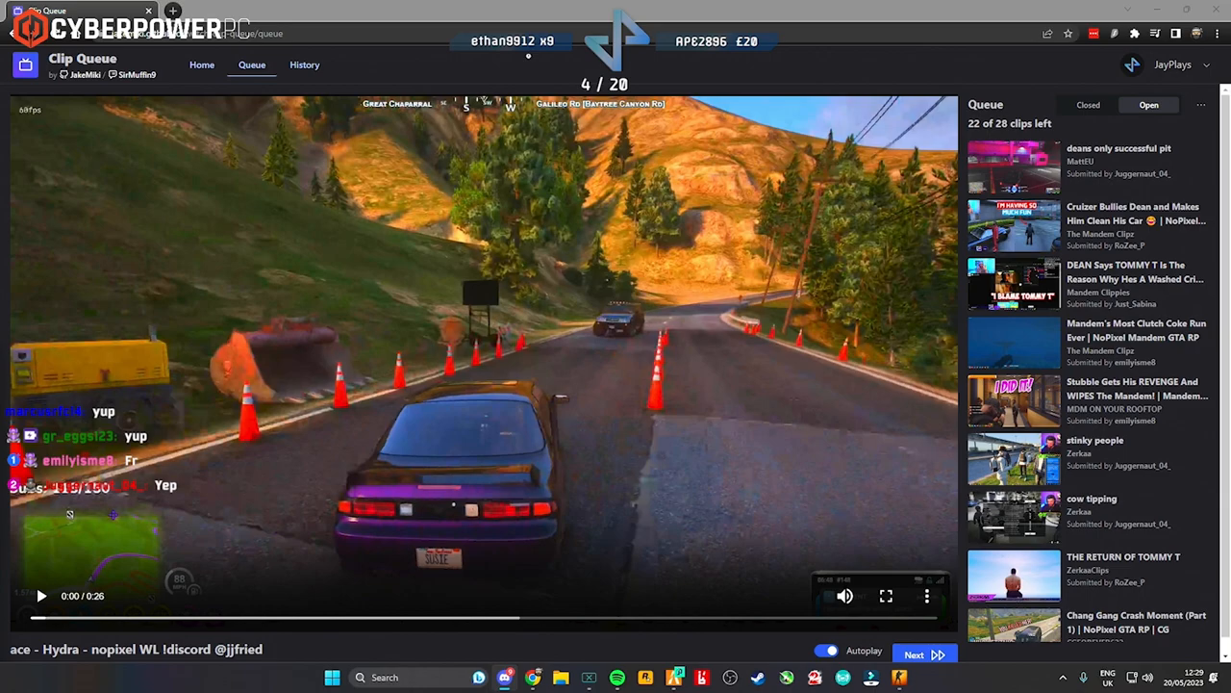
# Advance the queue to the Cruizer Bullies Dean and Makes Him Clean His Car clip
pyautogui.click(912, 654)
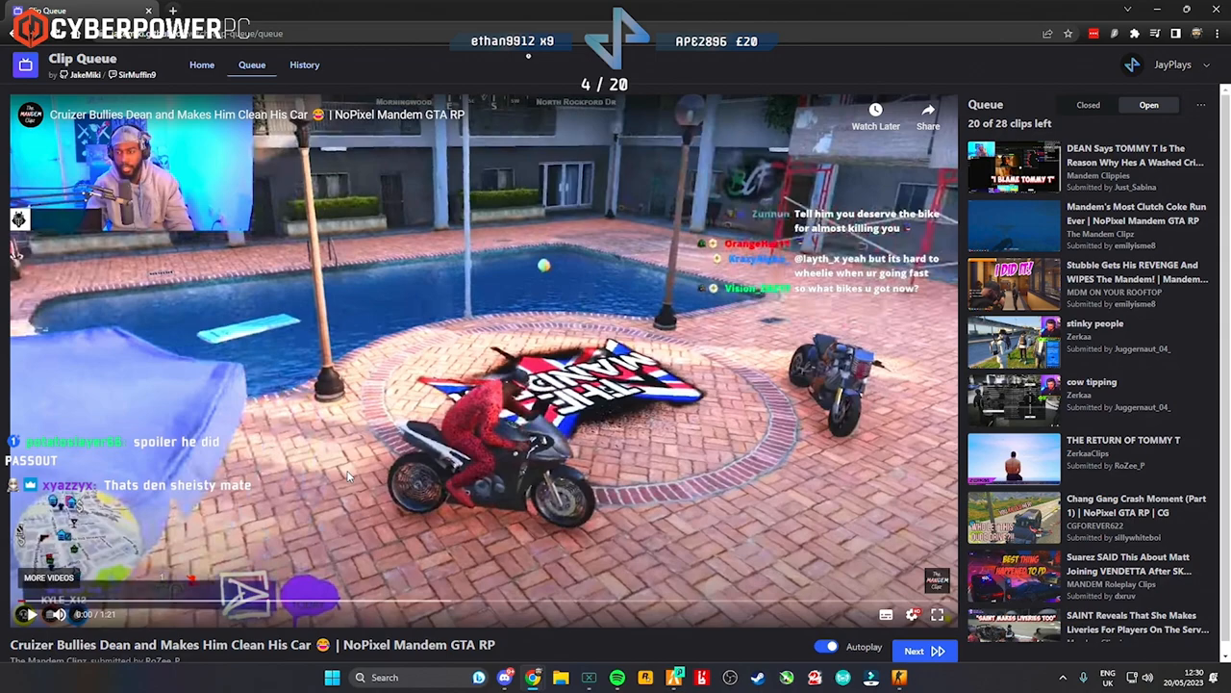
# Move past the Cruizer clip to Stubble Gets His REVENGE And WIPES The Mandem!
pyautogui.click(912, 650)
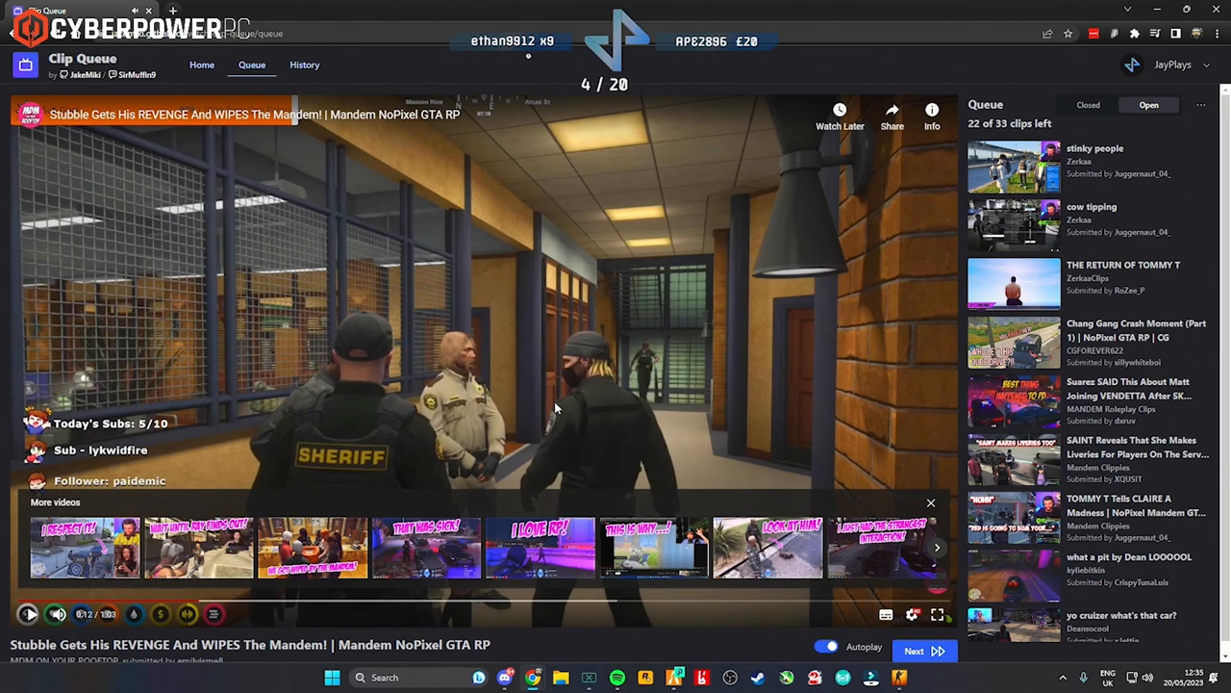
# Resume the paused Stubble clip, then advance to the stinky people clip
pyautogui.click(931, 502)
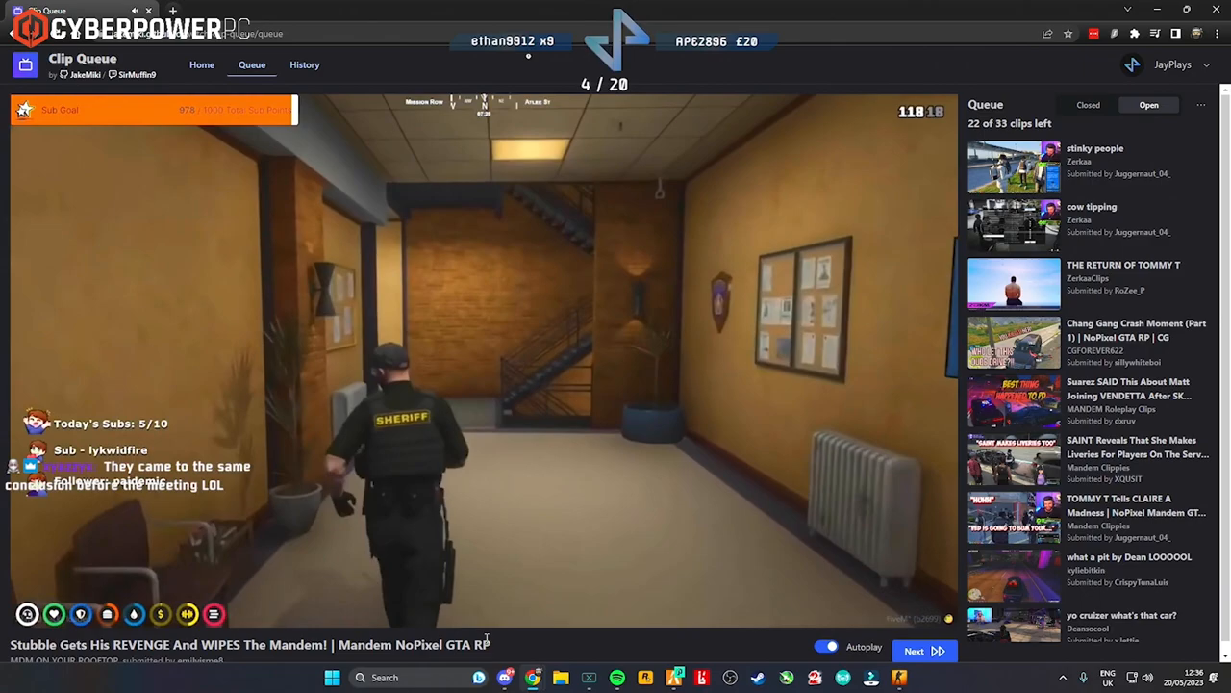
pyautogui.click(912, 654)
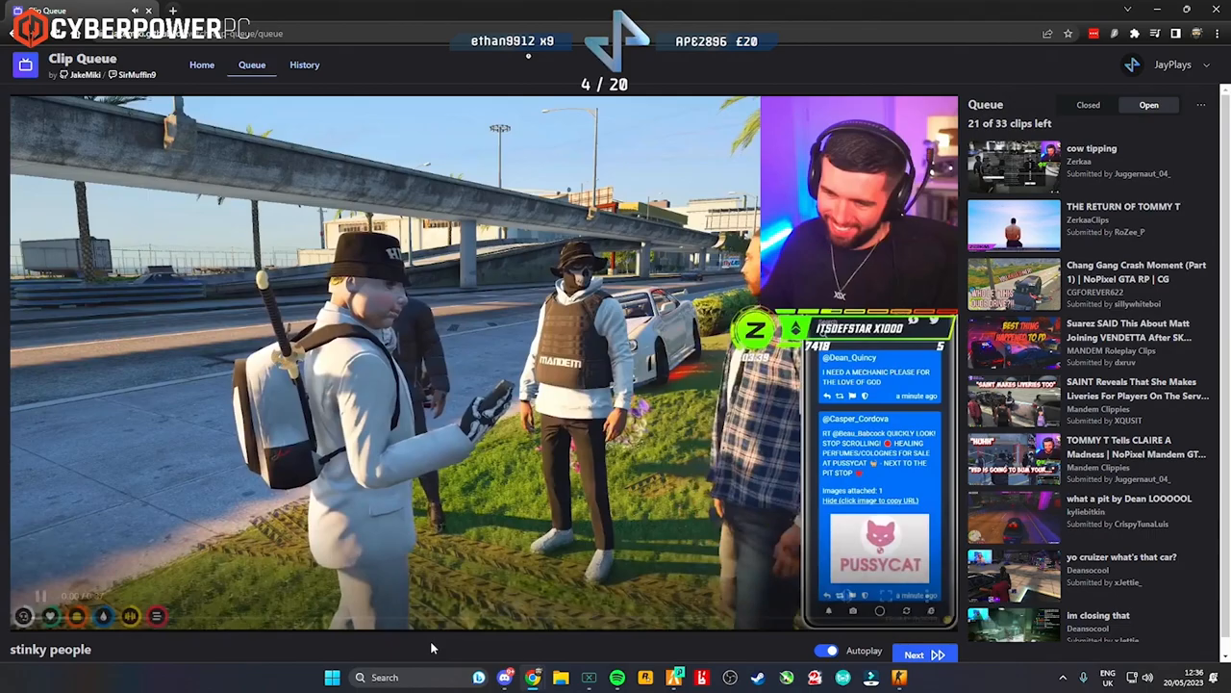
# Advance past Trigger Discipline until DeanSoPepper plays, leaving 19 of 51 clips
pyautogui.click(912, 654)
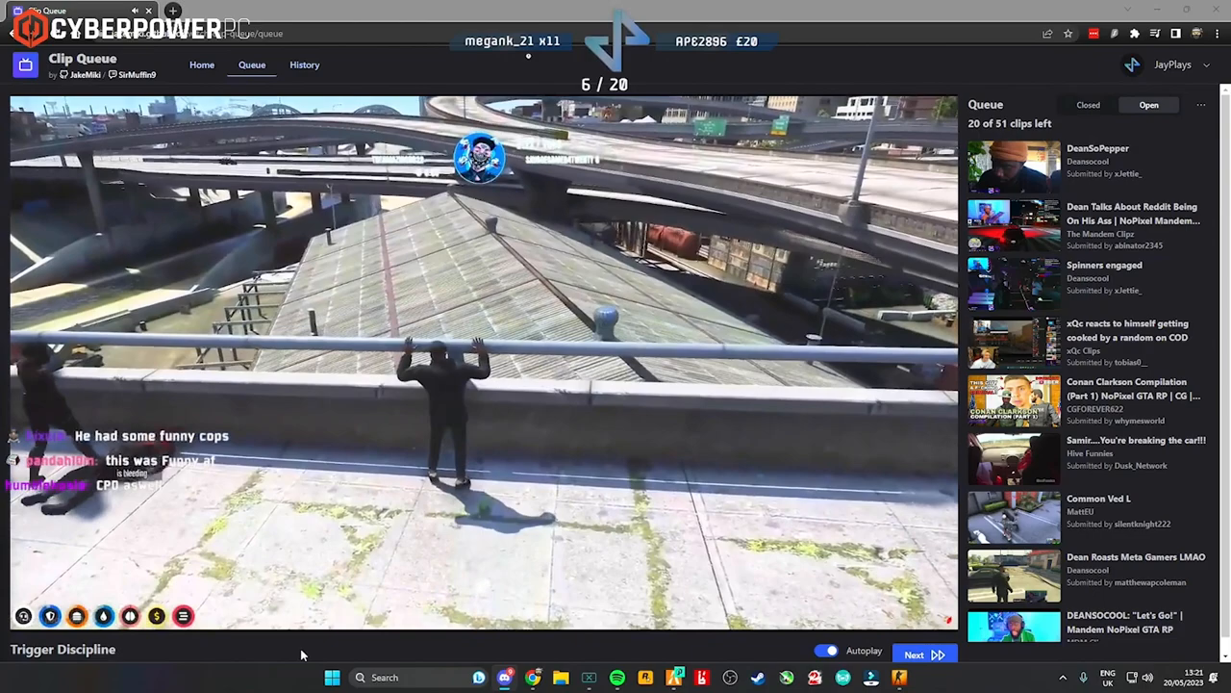
pyautogui.click(914, 654)
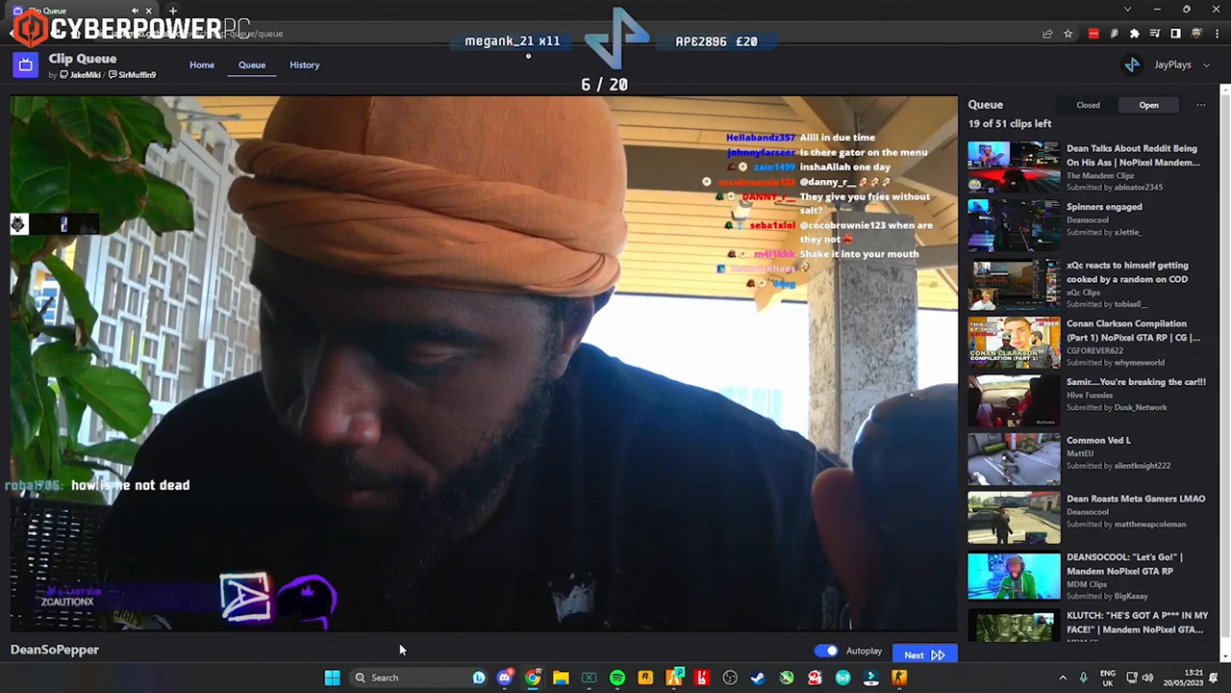